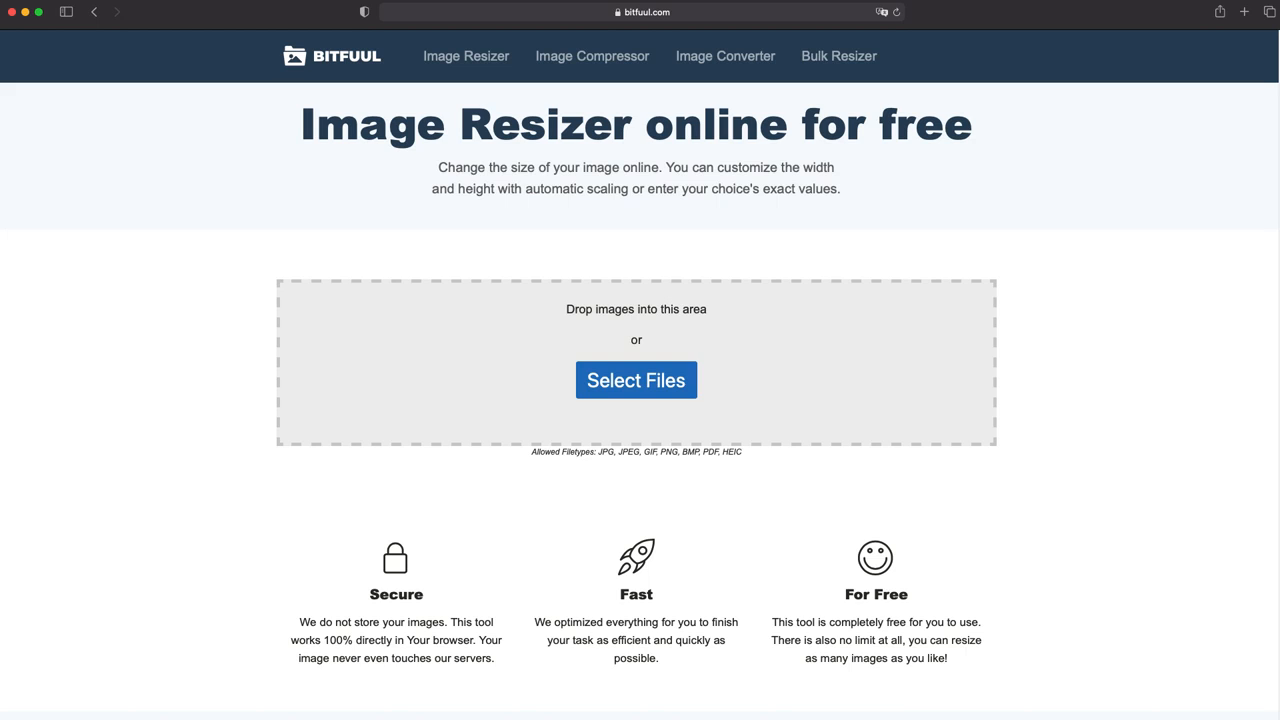
Select sample1.jpg, sample2.jpg and sample3.jpg via Select Files.
left_click(636, 380)
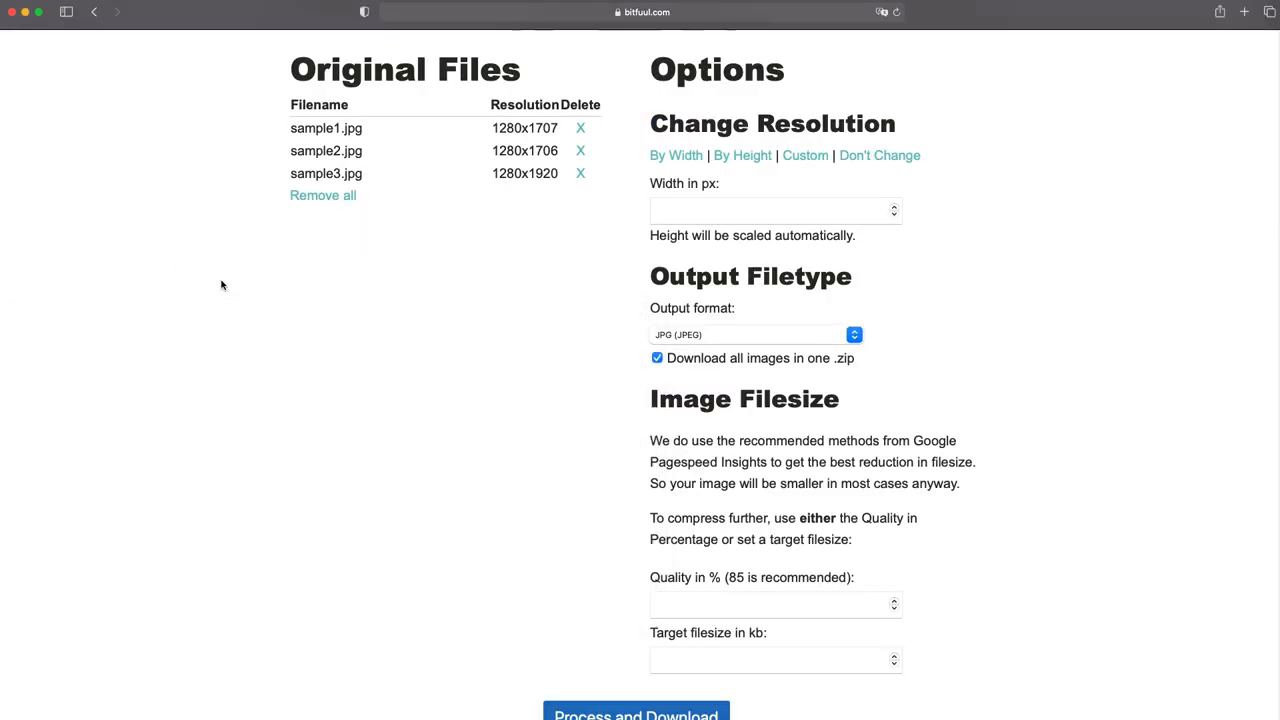
mouse_move(245, 290)
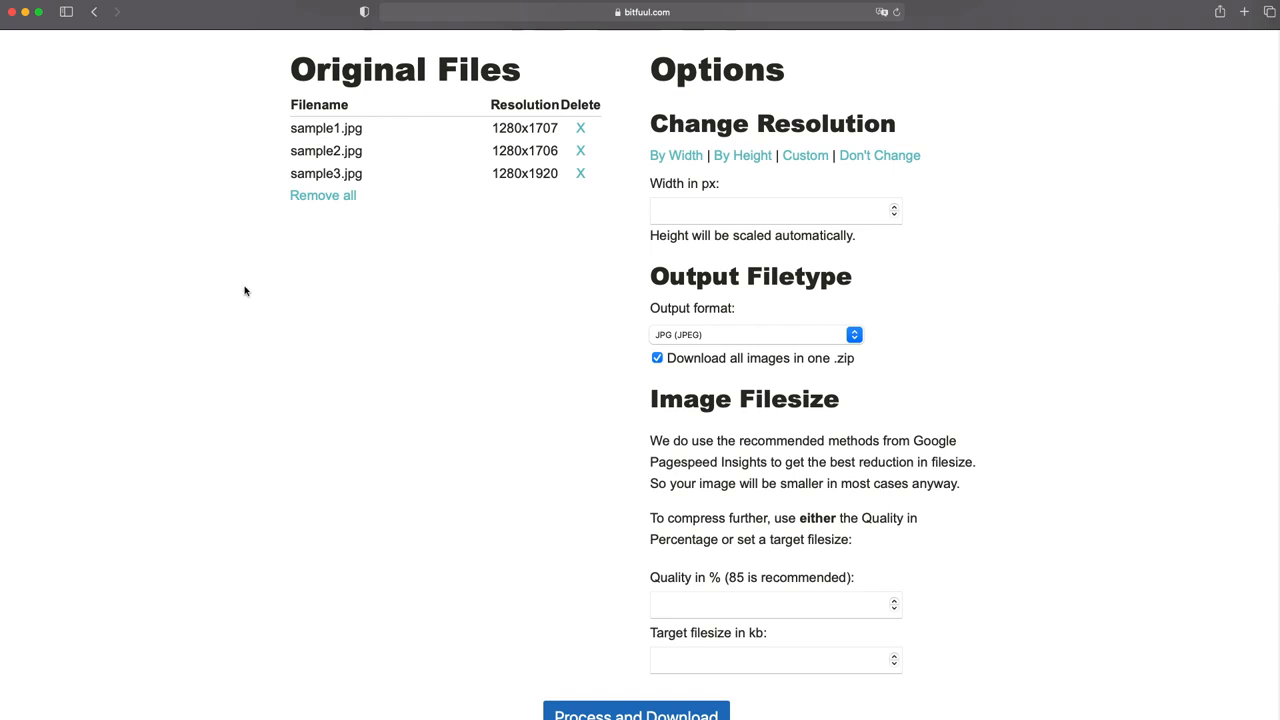
Enter 100 in the Target filesize in kb field.
scroll("down", 3)
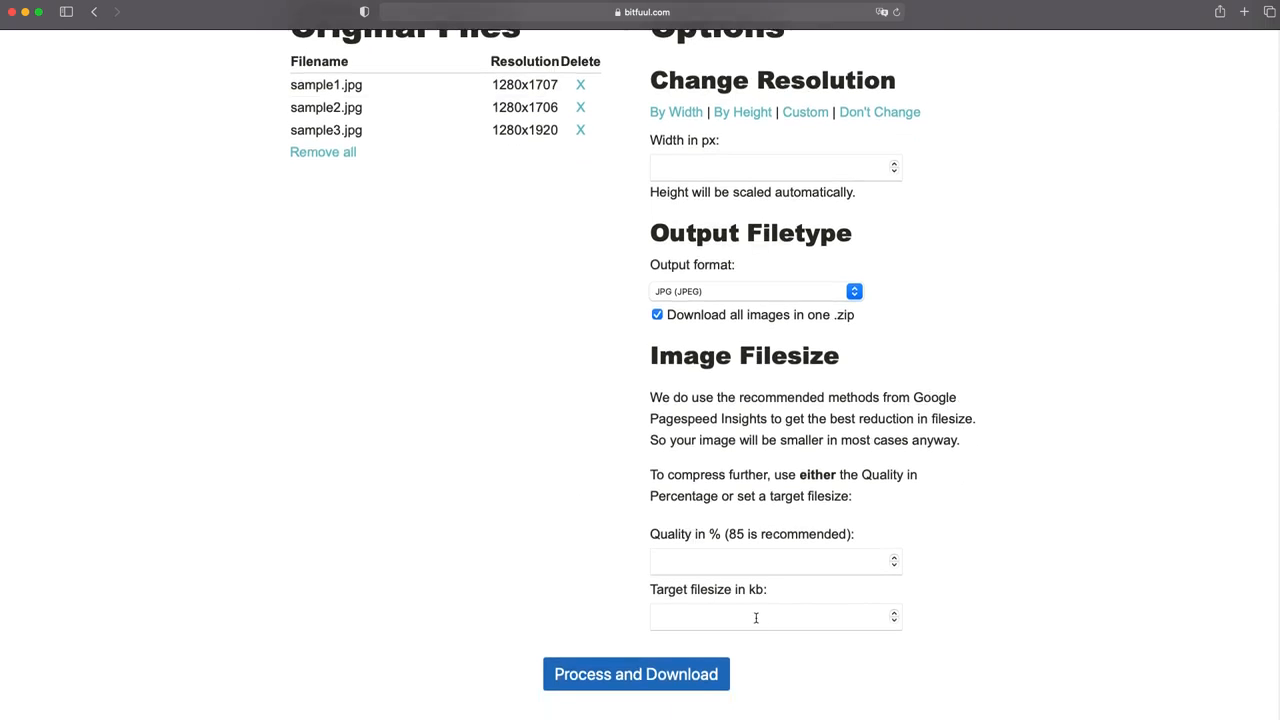
left_click(775, 616)
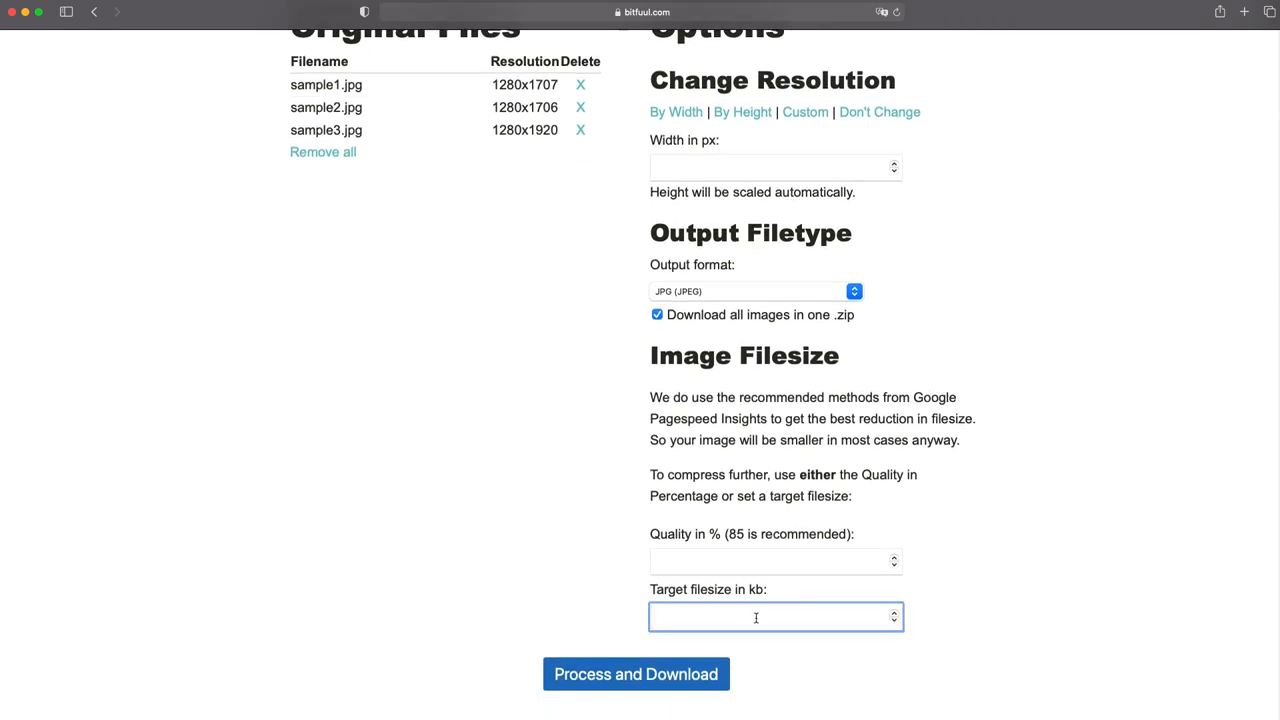
type("10")
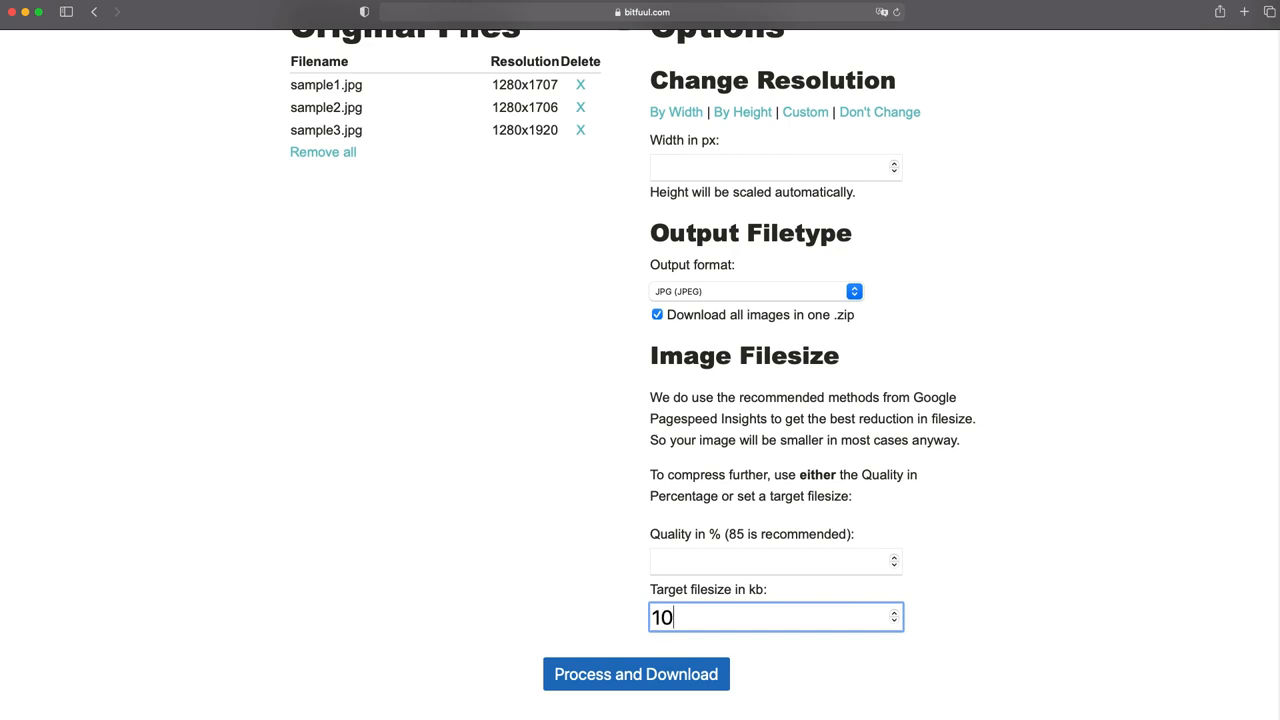
type("0")
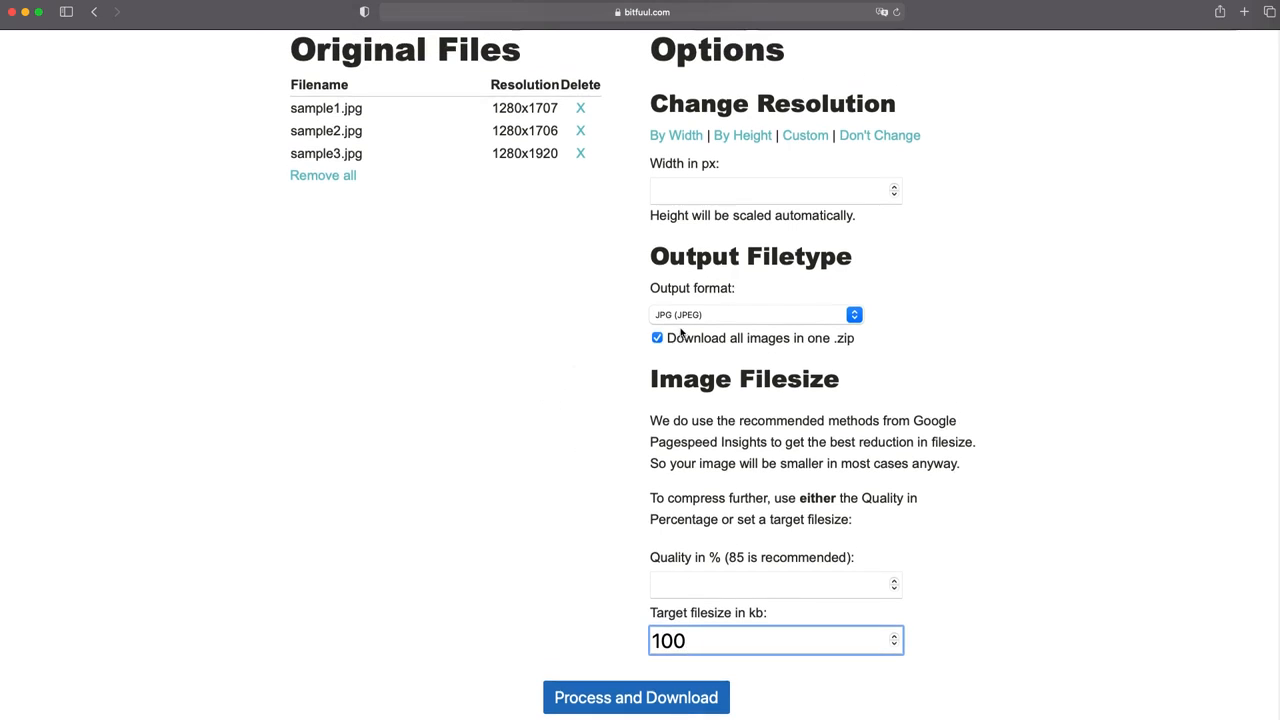
left_click(753, 314)
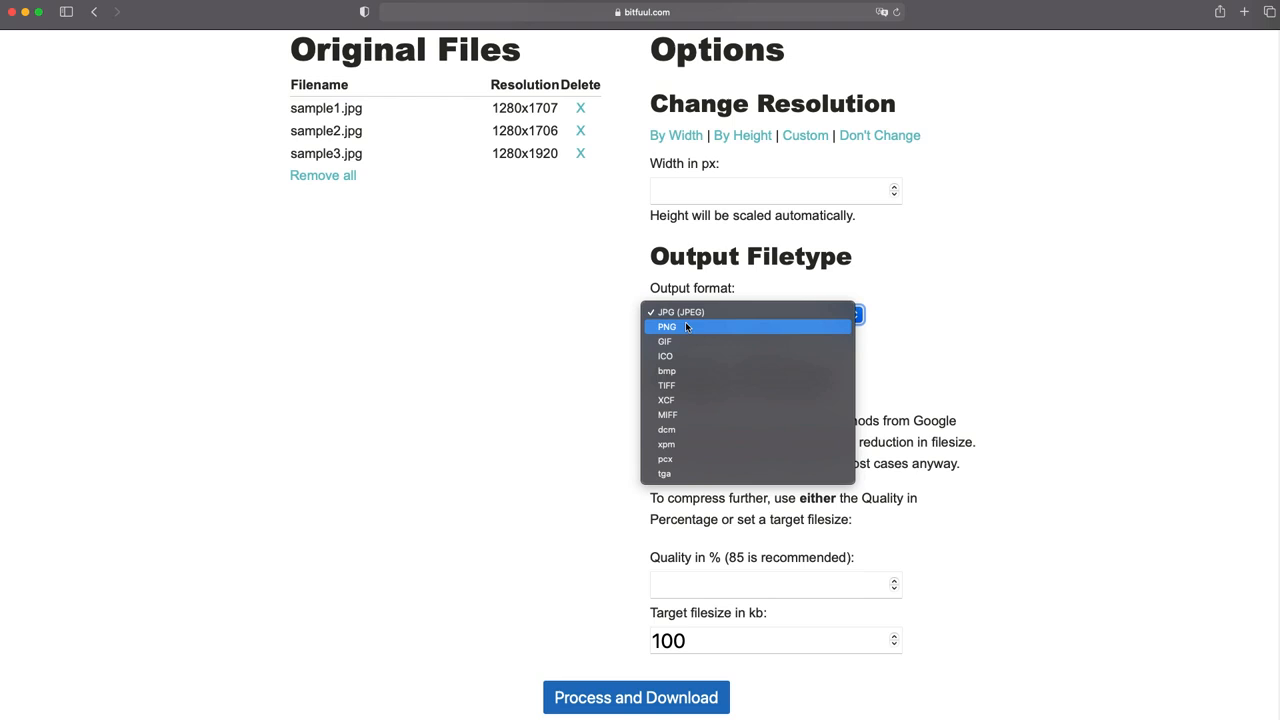
mouse_move(575, 347)
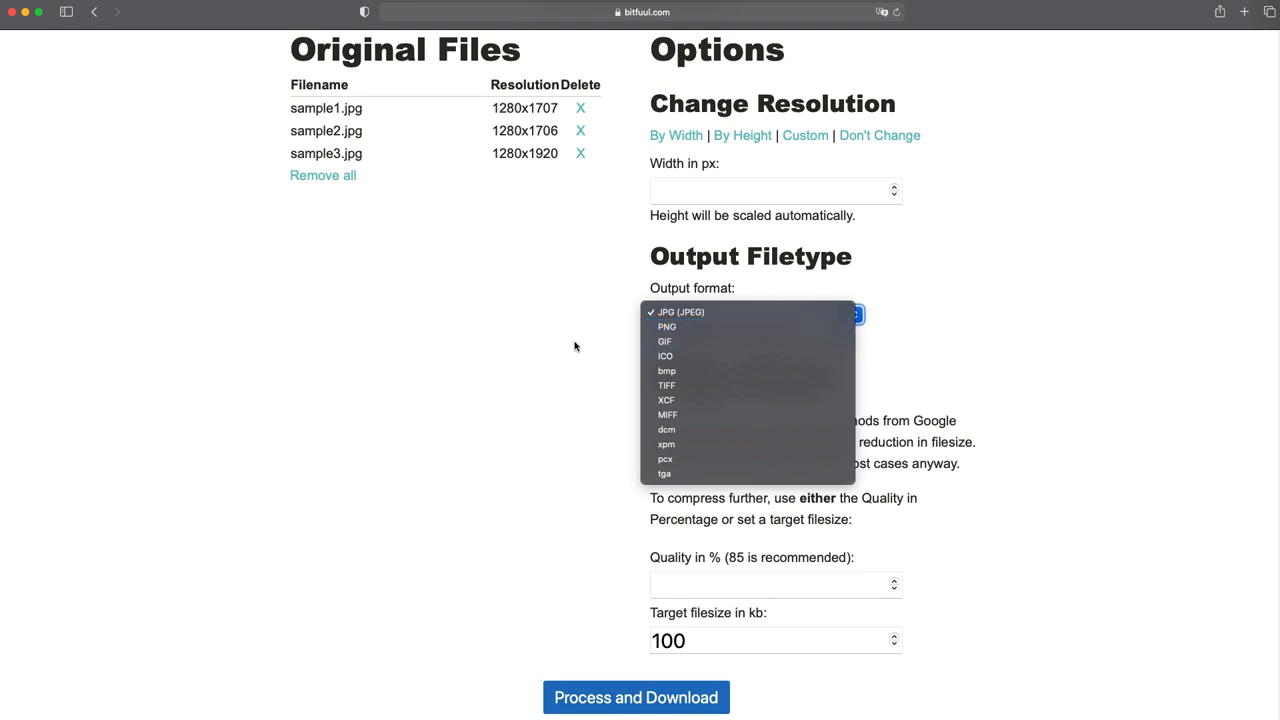
left_click(680, 311)
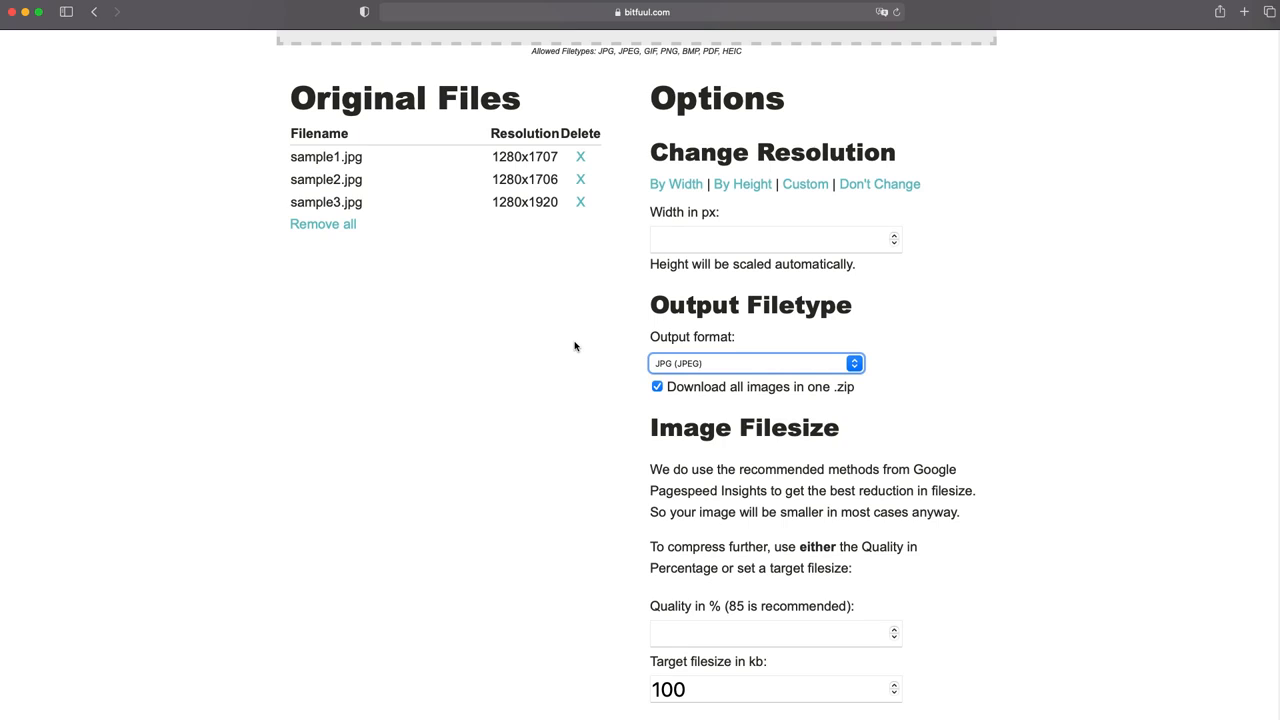
Switch resizing to By Height and enter 100 px as the height.
left_click(742, 184)
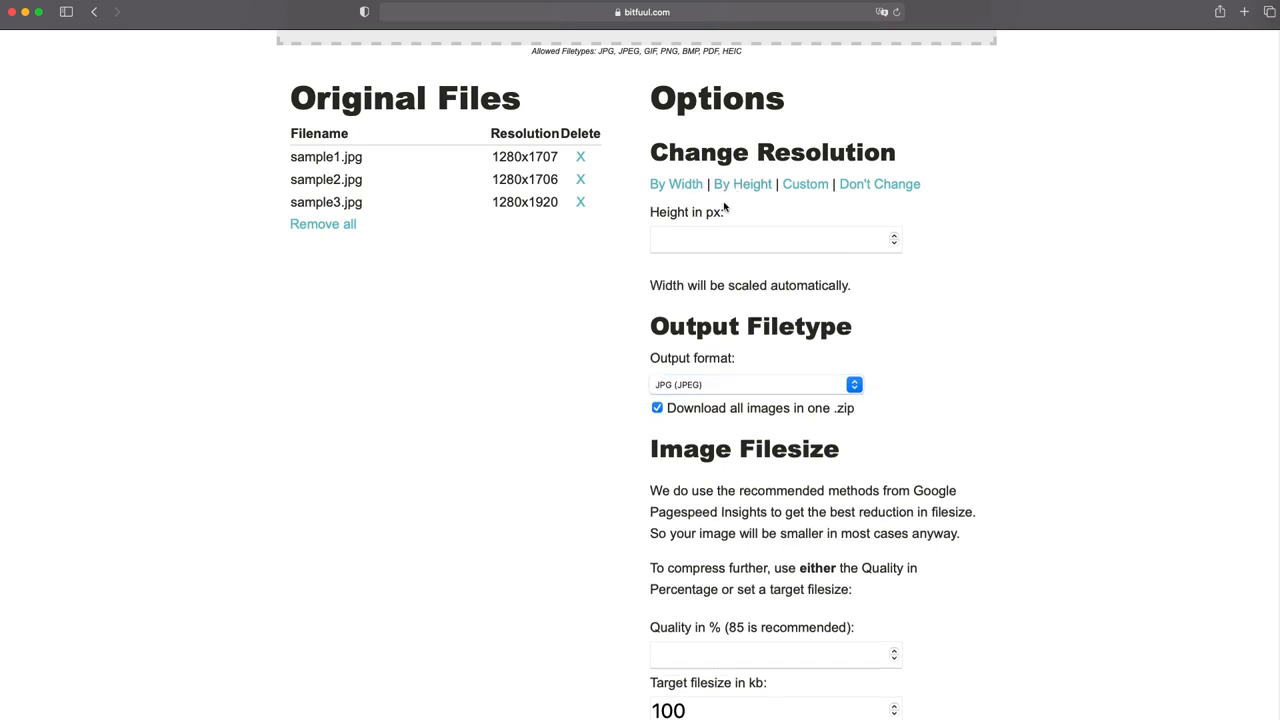
left_click(775, 239)
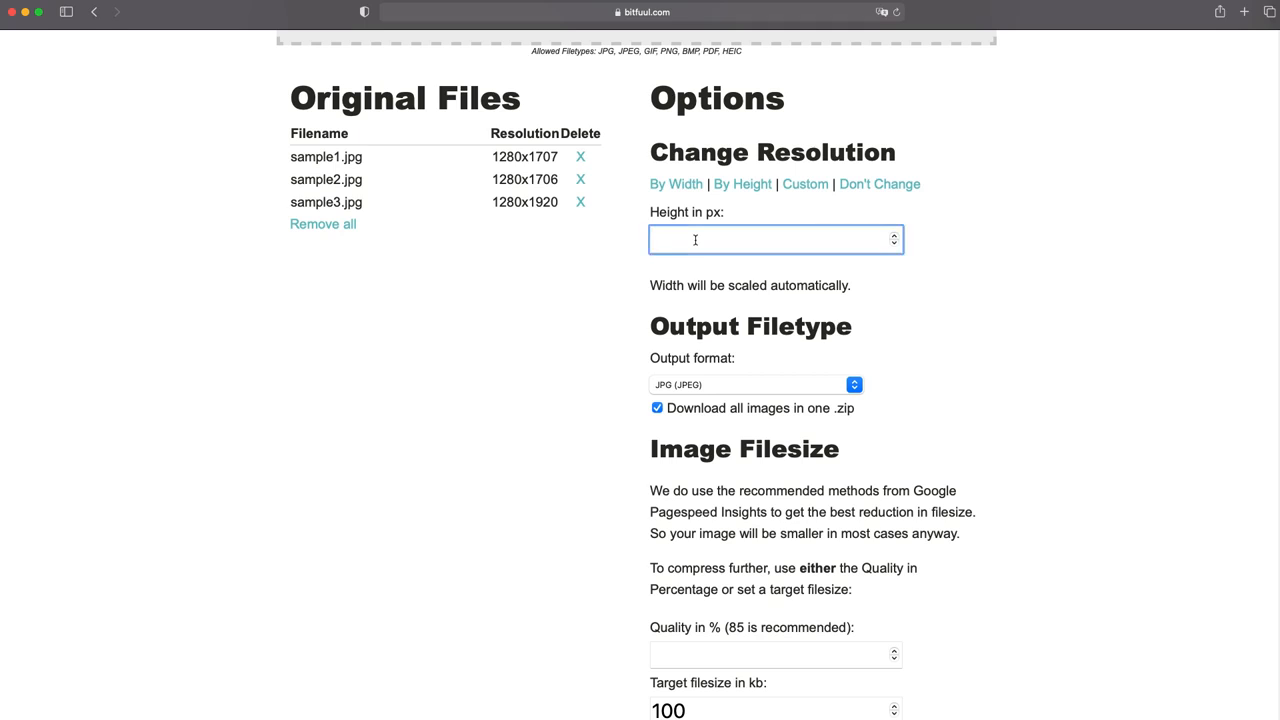
type("100")
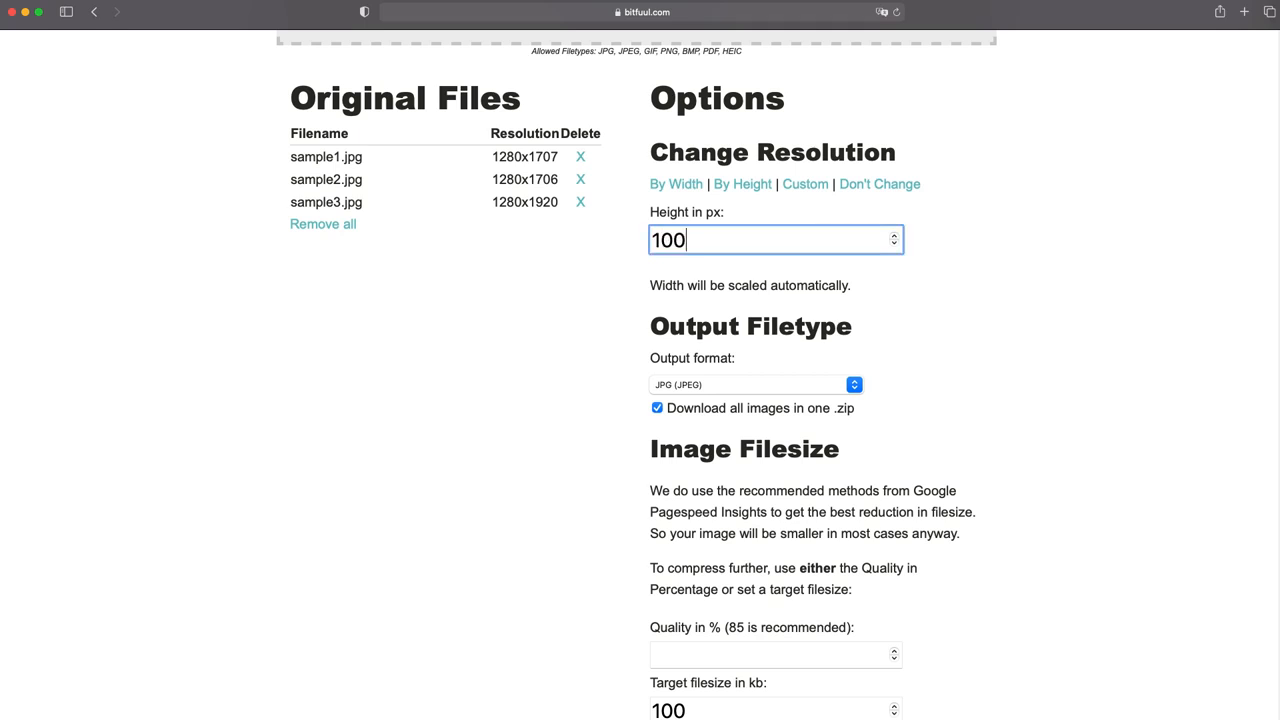
left_click(805, 184)
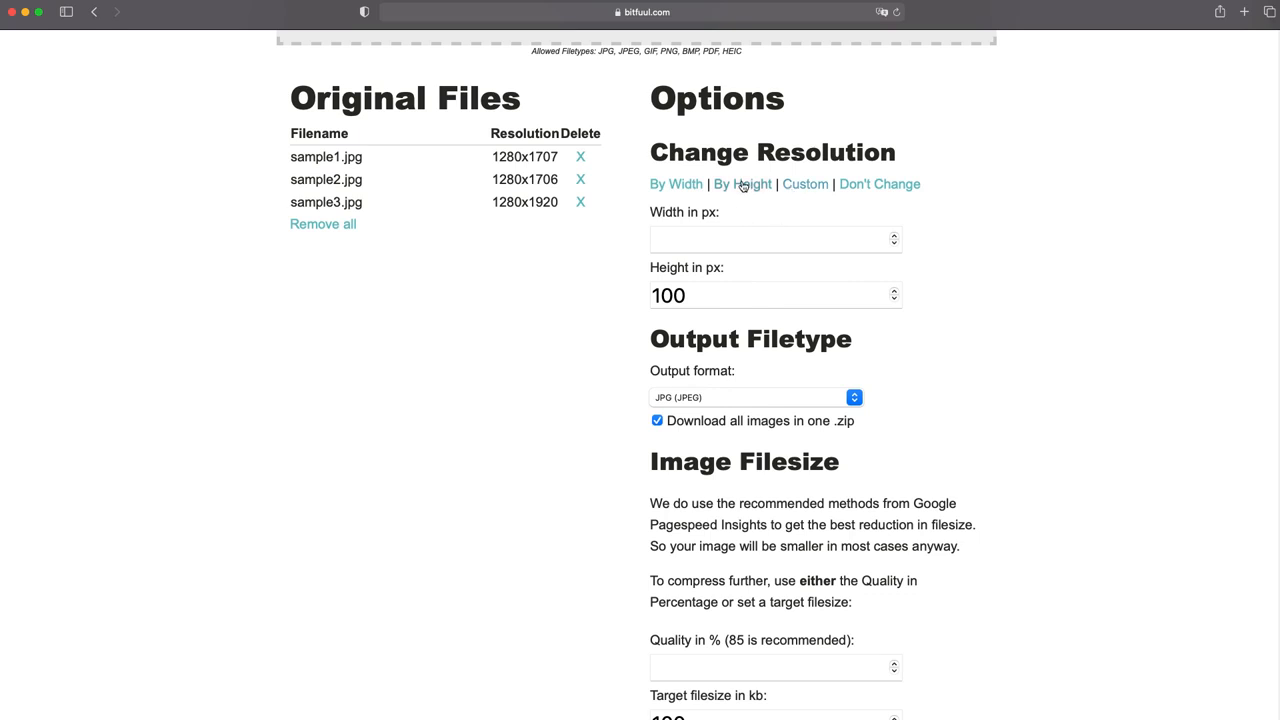
left_click(743, 184)
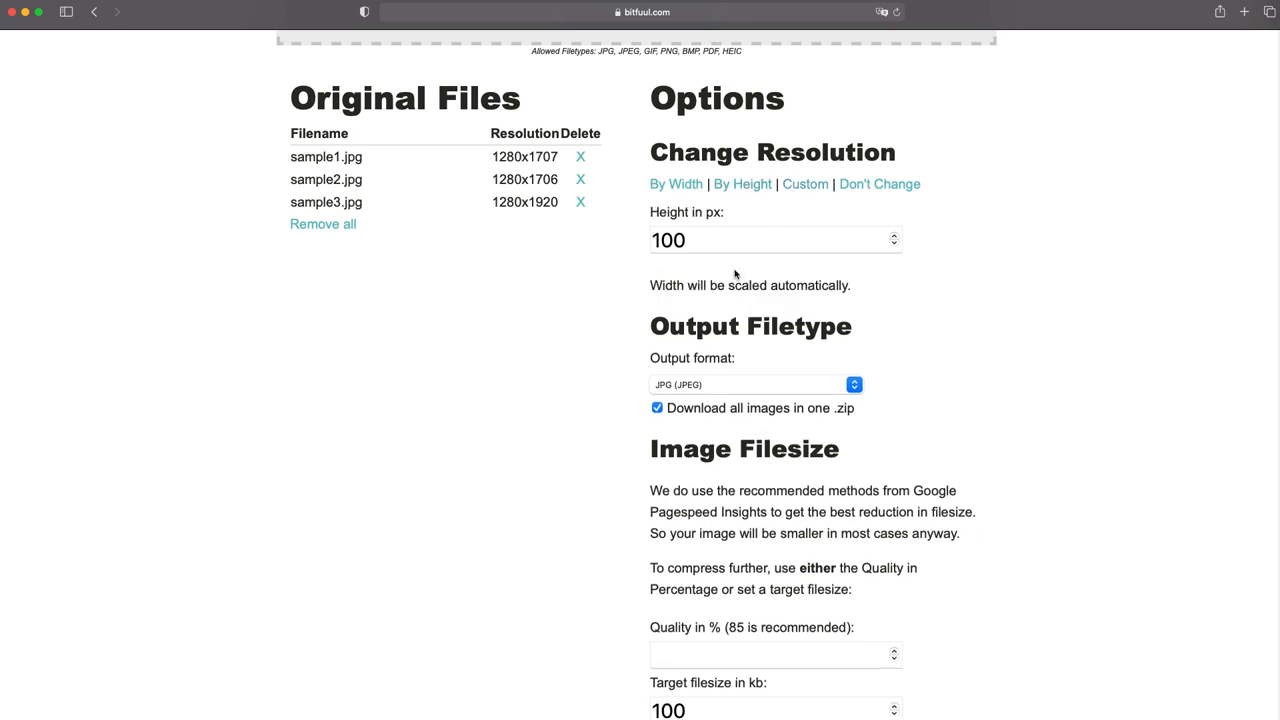
Run Process and Download with 'Download all images in one .zip' kept checked.
left_click(657, 408)
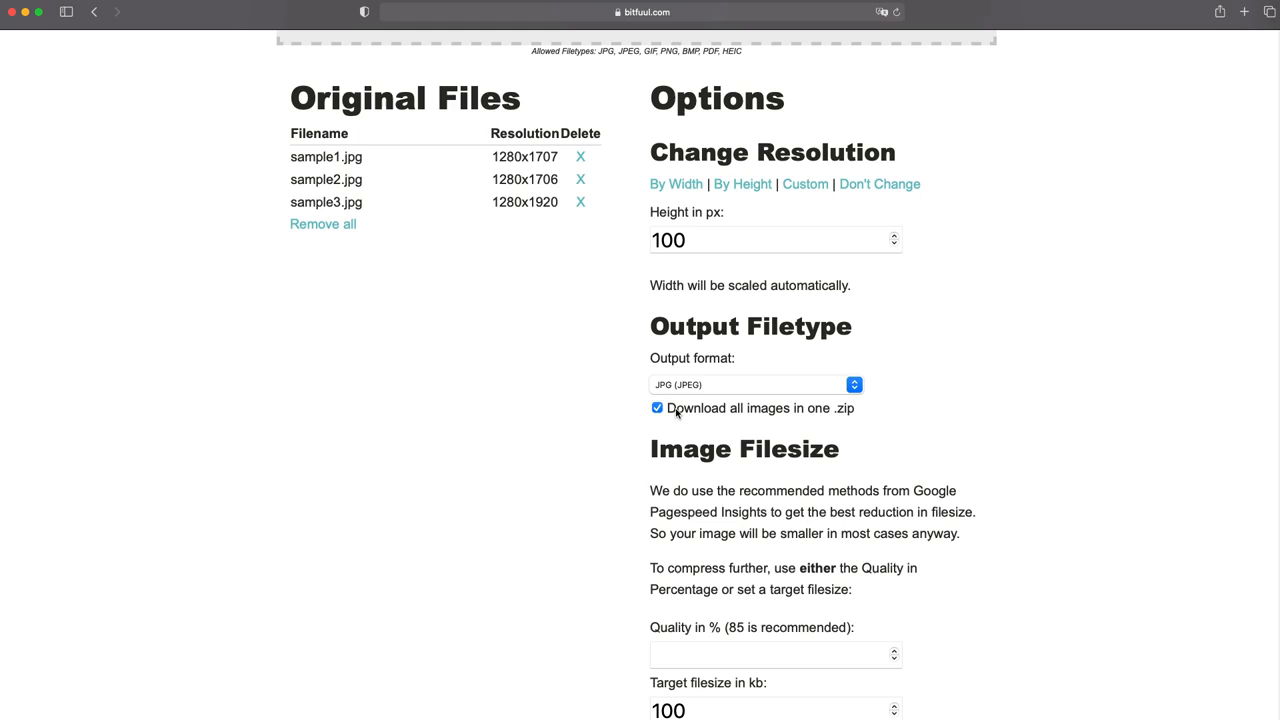
scroll("down", 3)
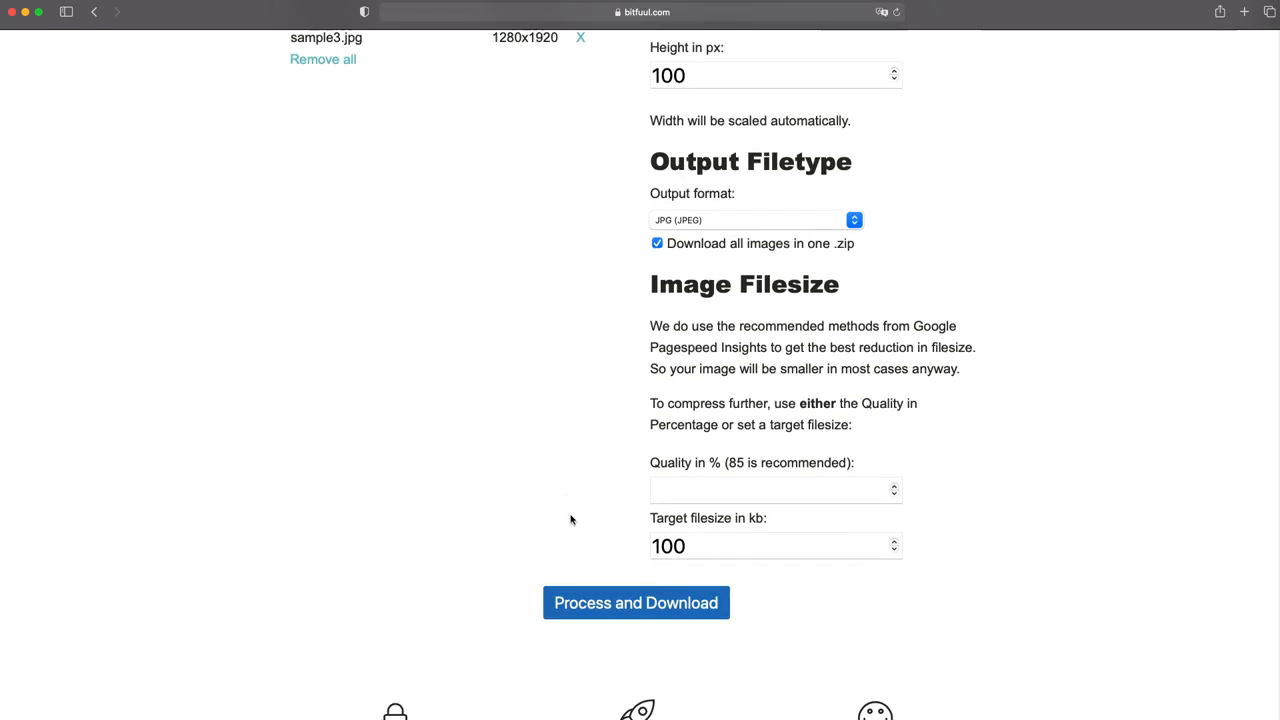
left_click(636, 602)
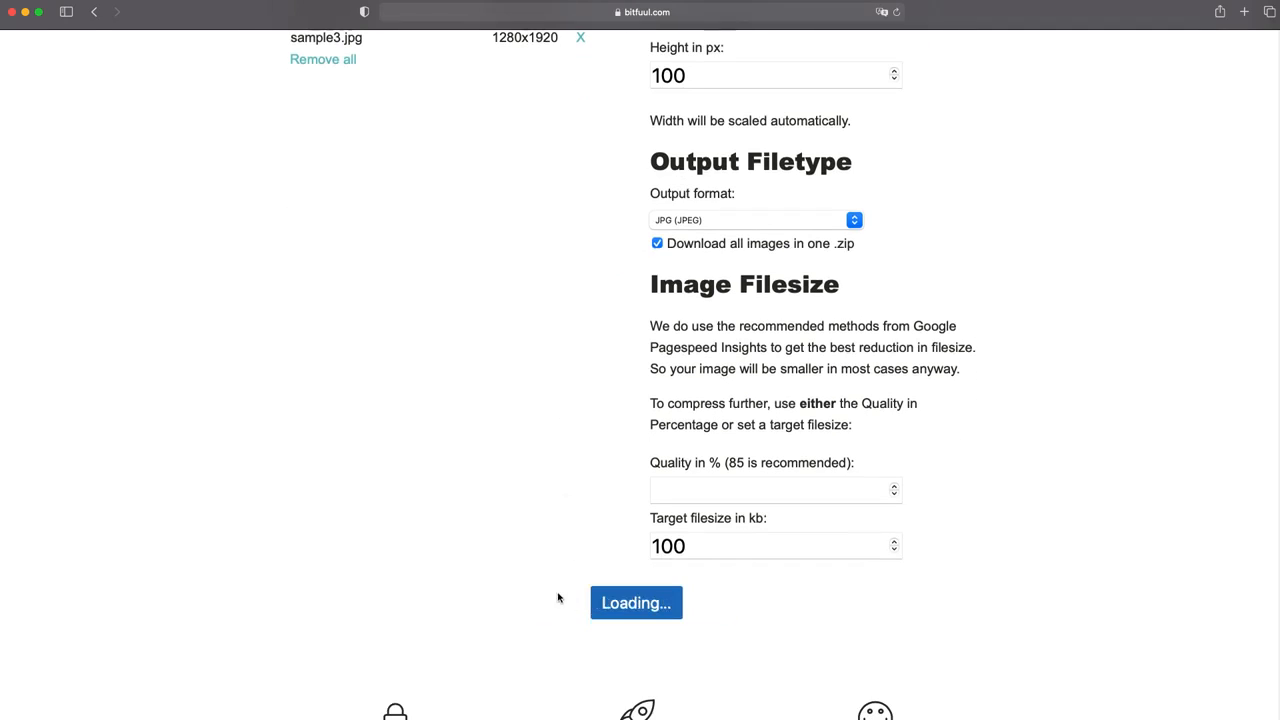